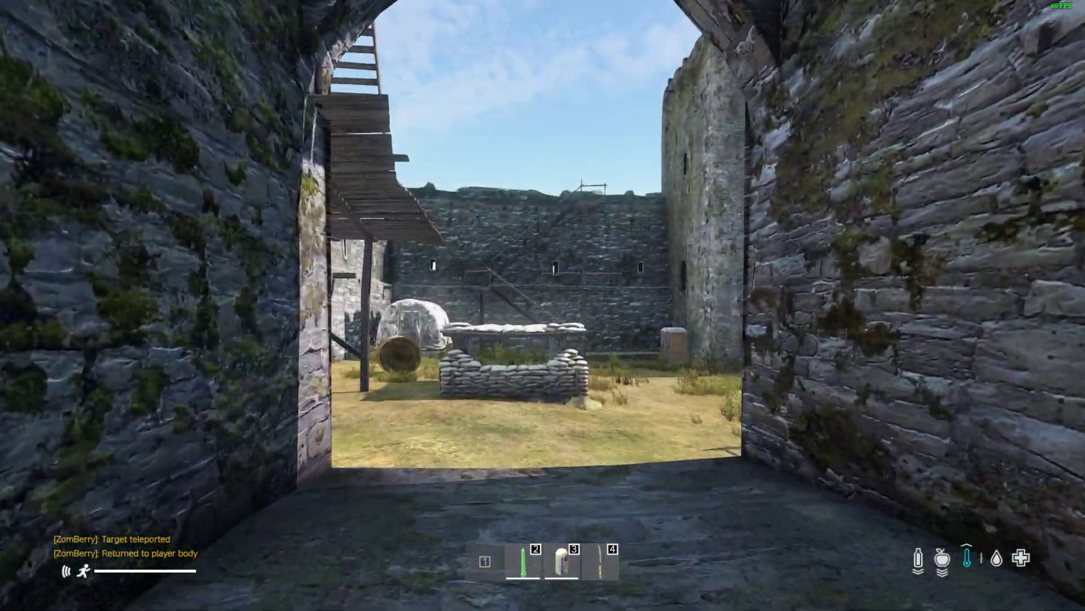
mouse_move(543, 305)
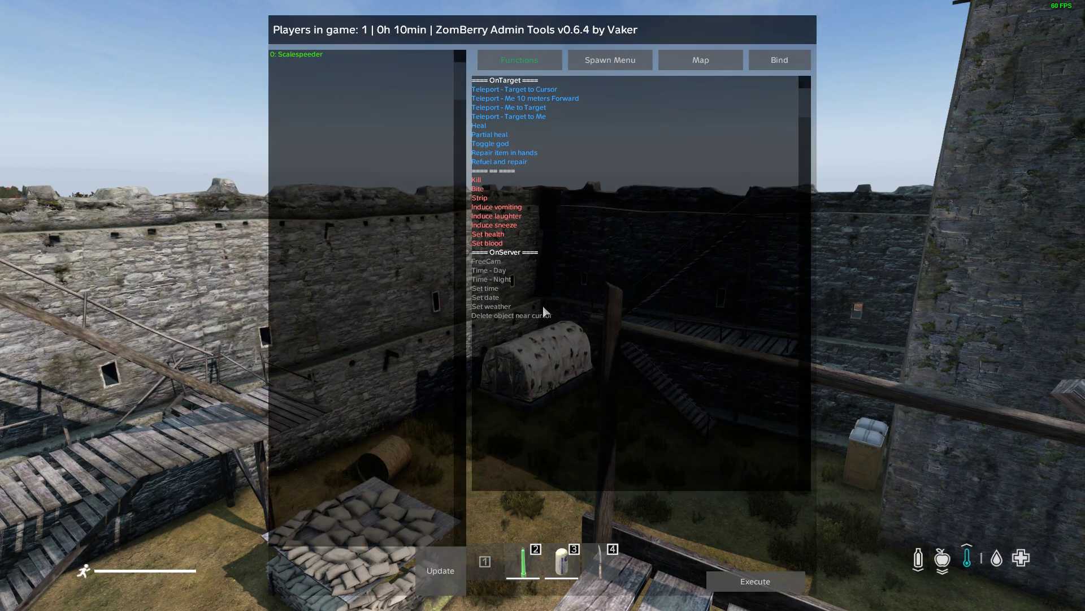
mouse_move(486, 272)
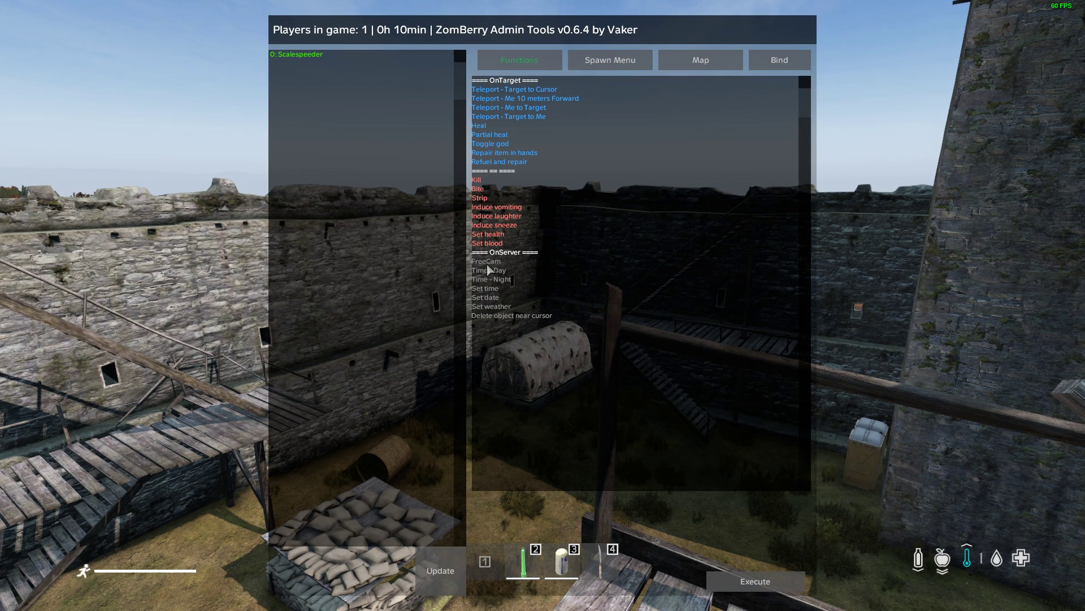
Step: Switch from the ZomBerry Admin Tools list to Discord's DayZ Services #reviews channel
left_click(486, 261)
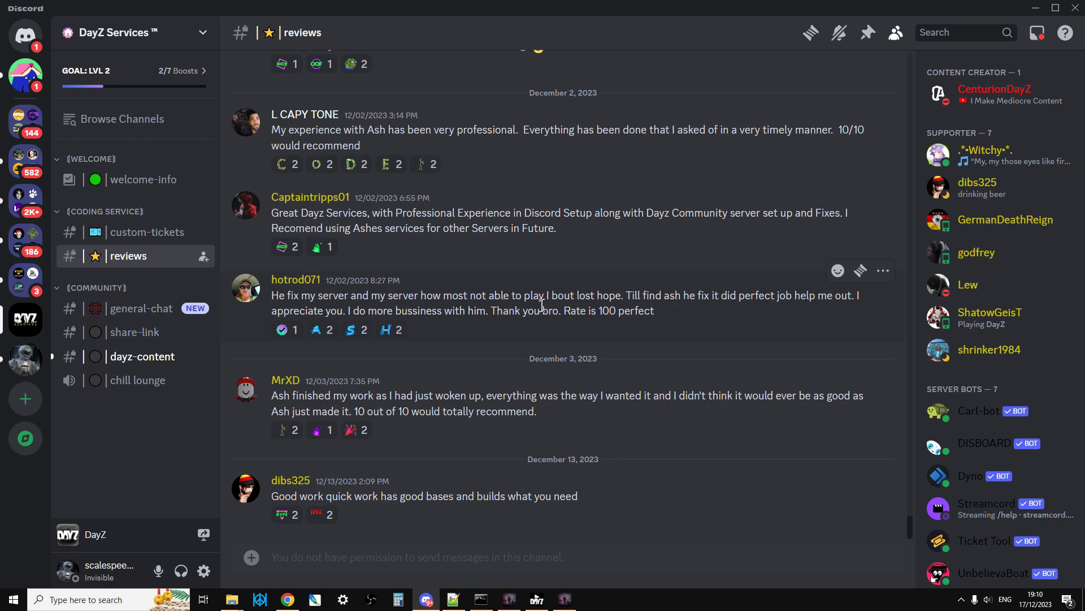
mouse_move(311, 599)
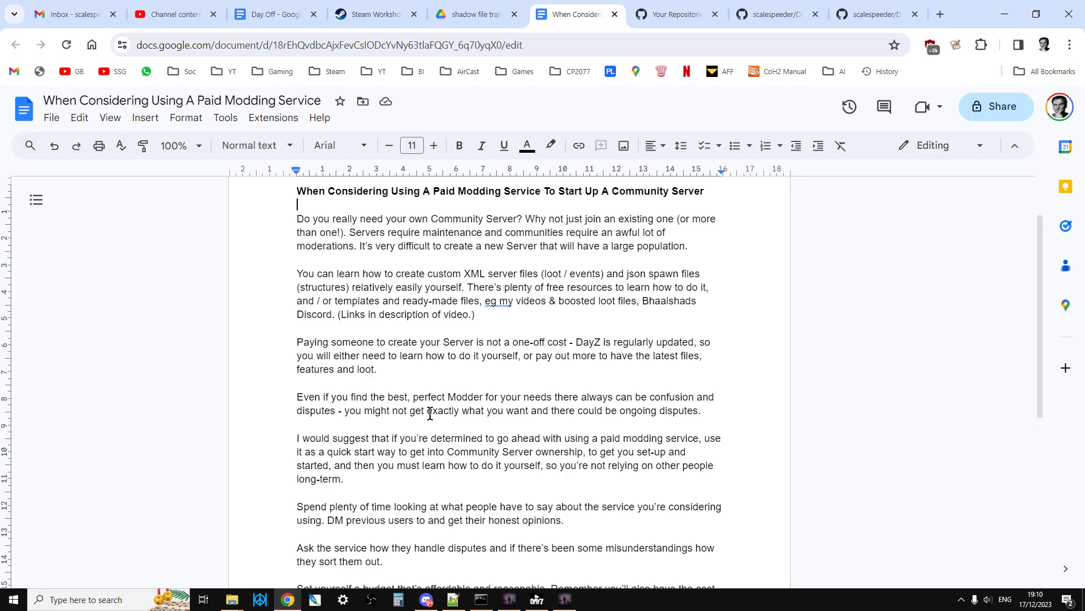
Step: Leave fullscreen and show the GitHub Sinystock castle custom location repository tab
key("F11")
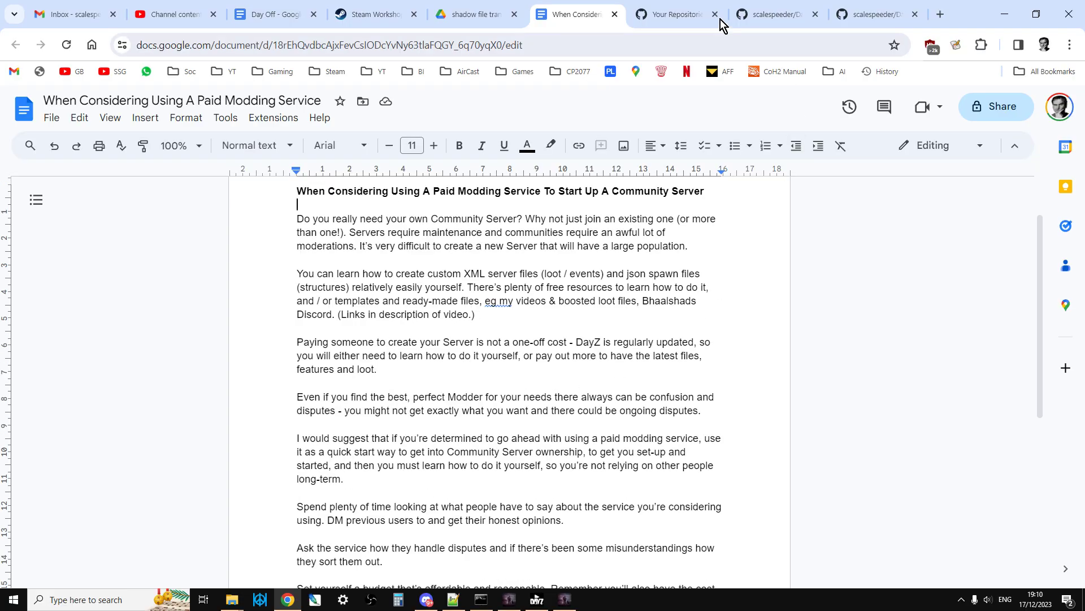
left_click(774, 15)
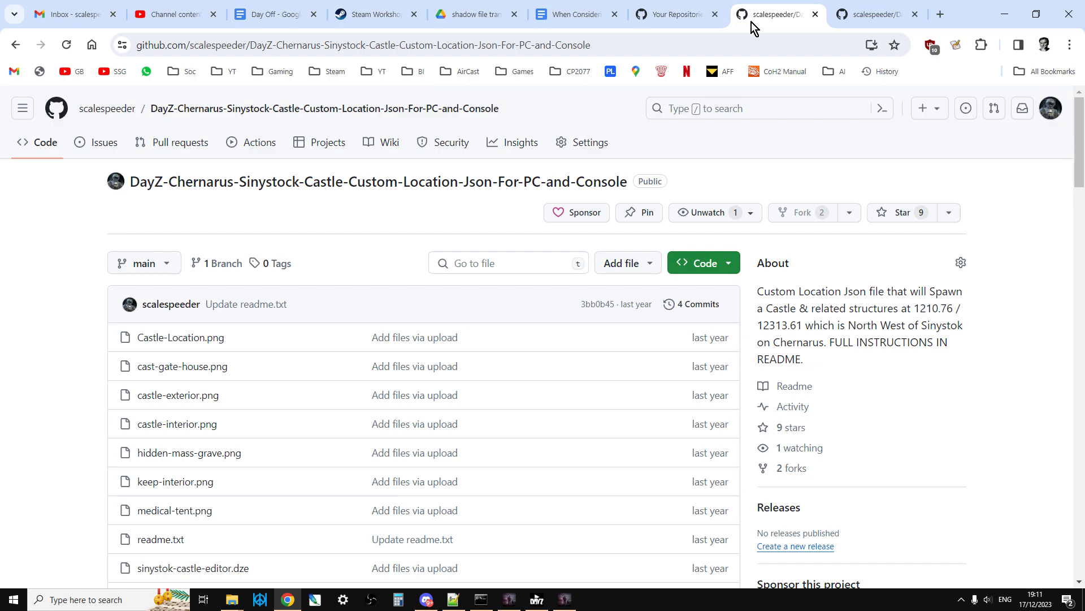
Step: Show the boosted loot Chernarus 1.23 server files repository and scroll to its README
left_click(878, 15)
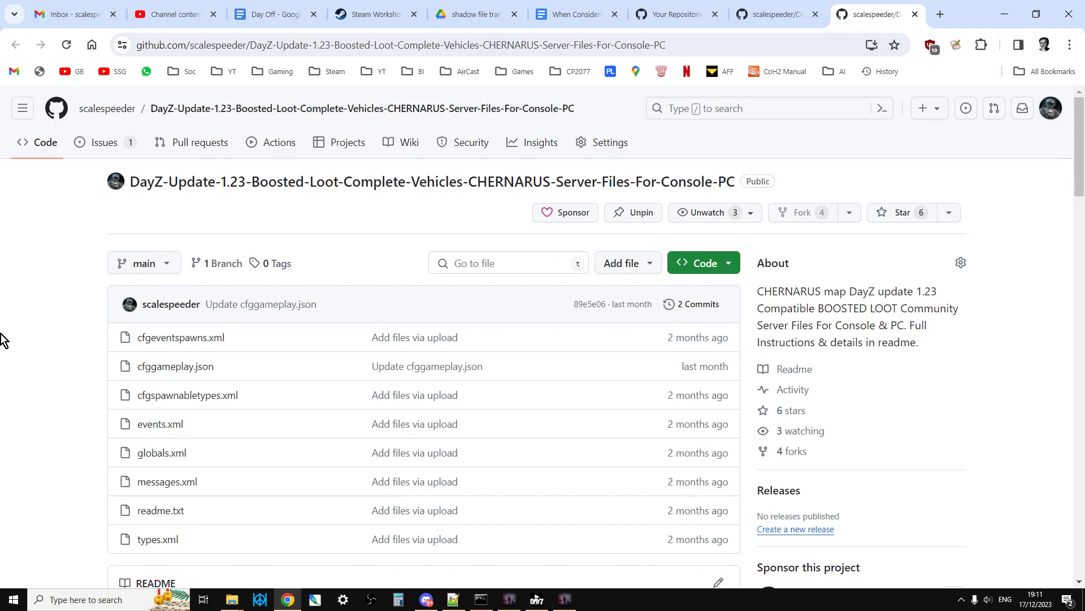
scroll("down", 3)
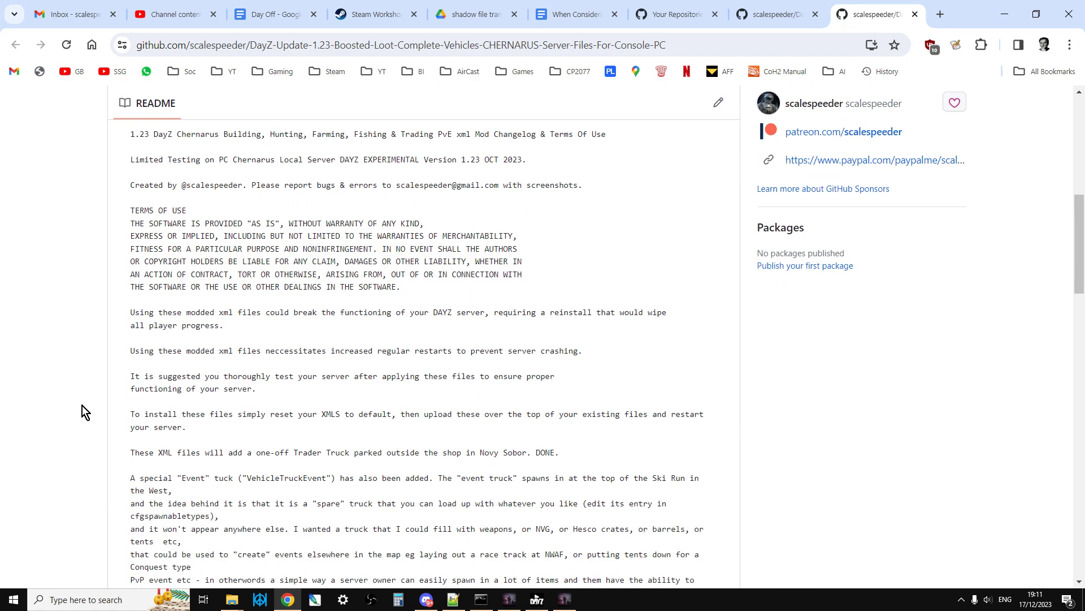
mouse_move(79, 414)
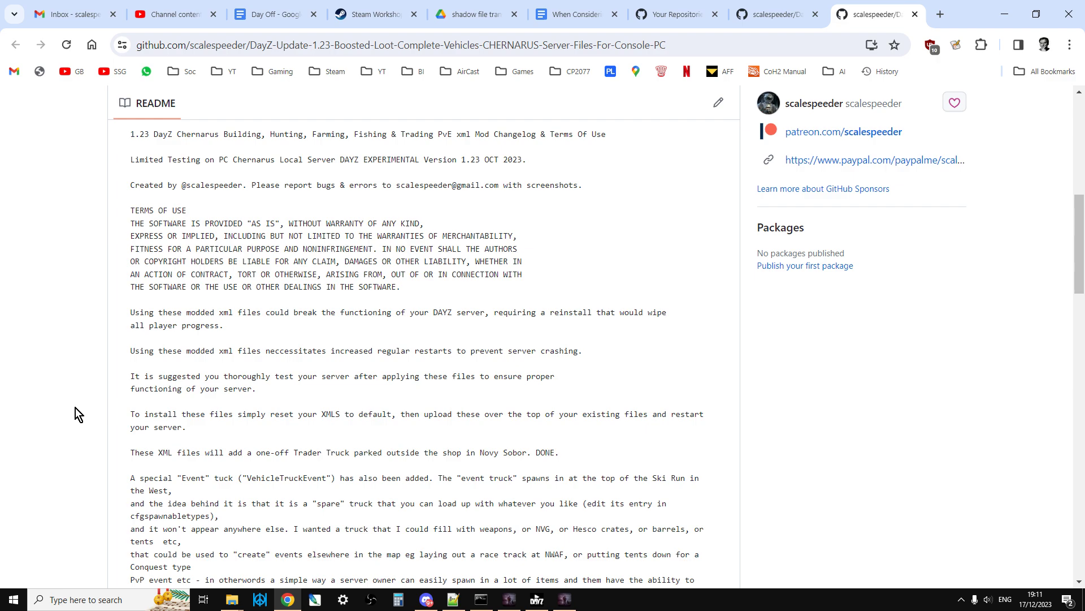
Step: Highlight the ongoing server costs paragraph, then continue down to the budget and quotes tips
left_click(571, 15)
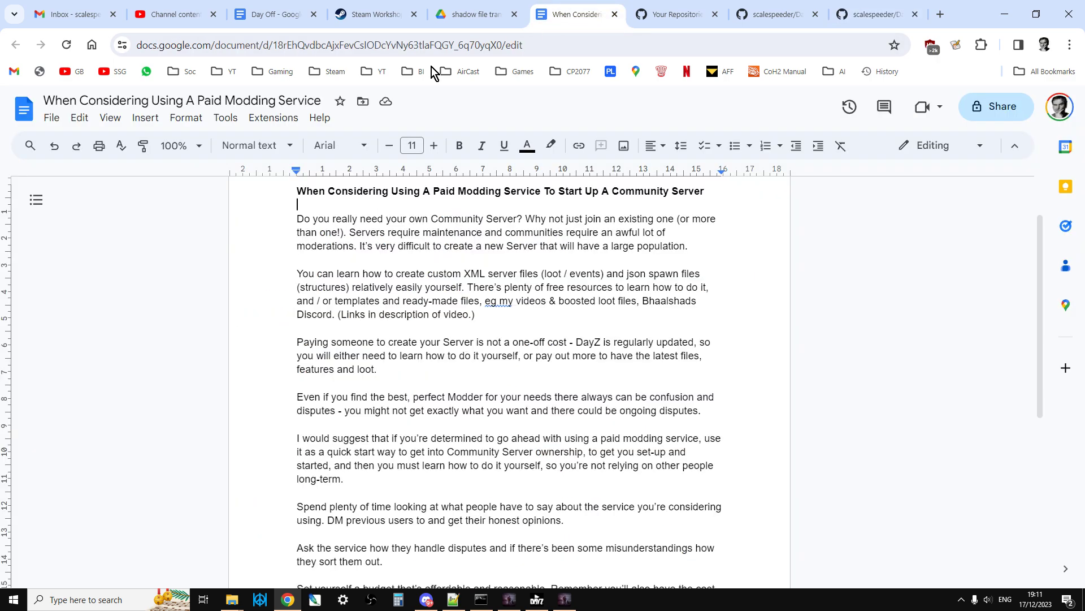
mouse_move(99, 375)
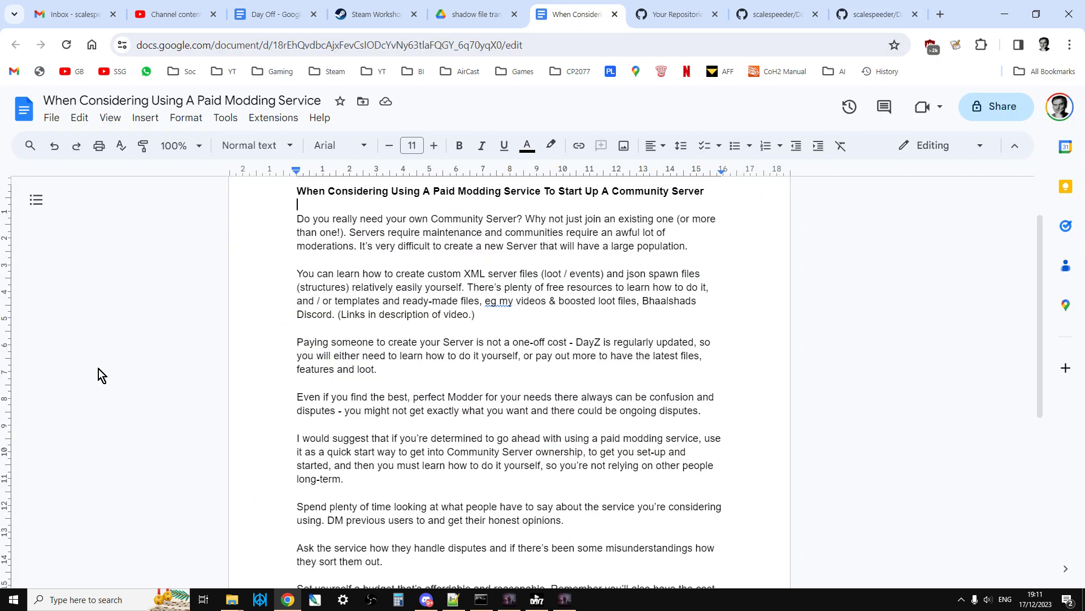
mouse_move(292, 348)
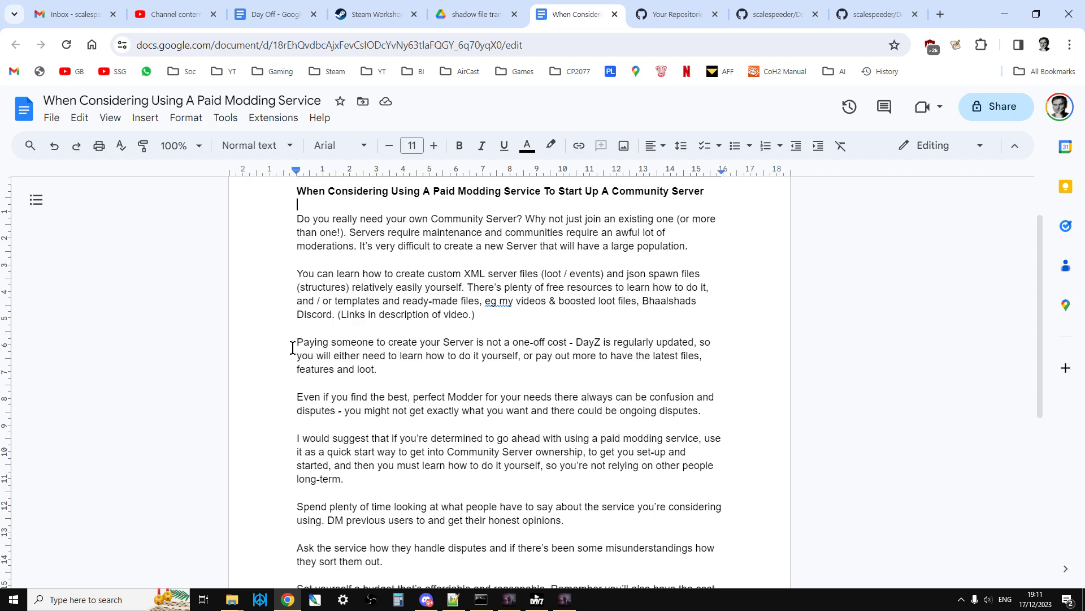
left_click_drag(296, 341, 378, 368)
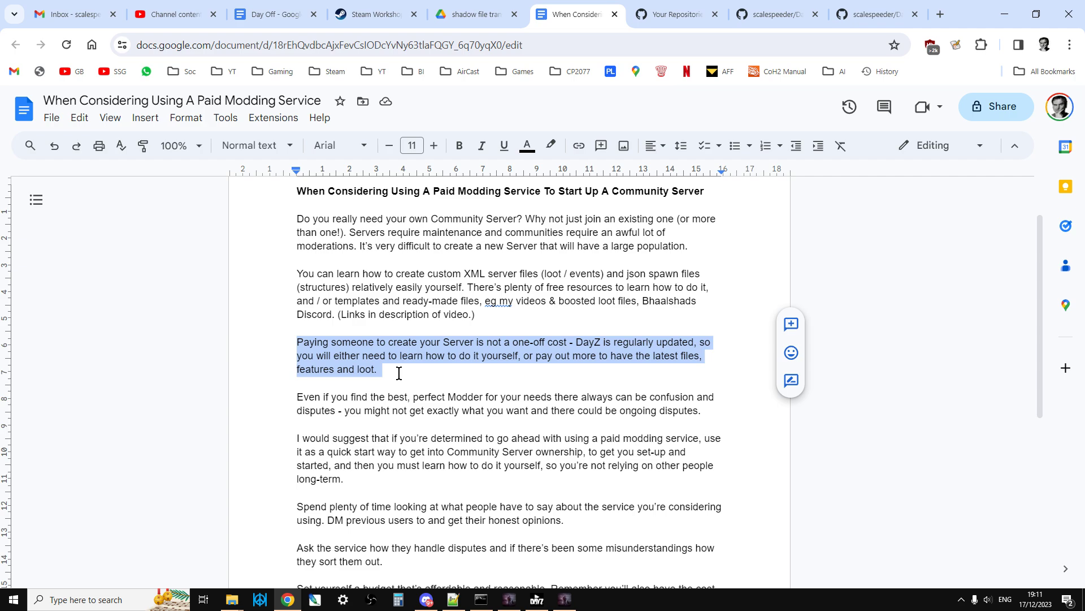
left_click(376, 369)
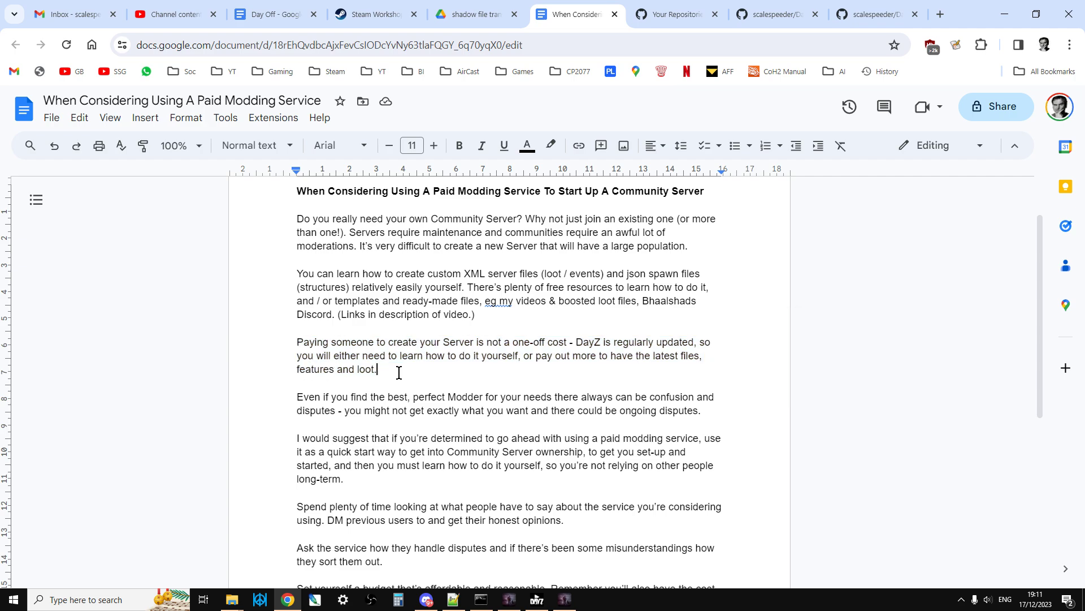
scroll("down", 3)
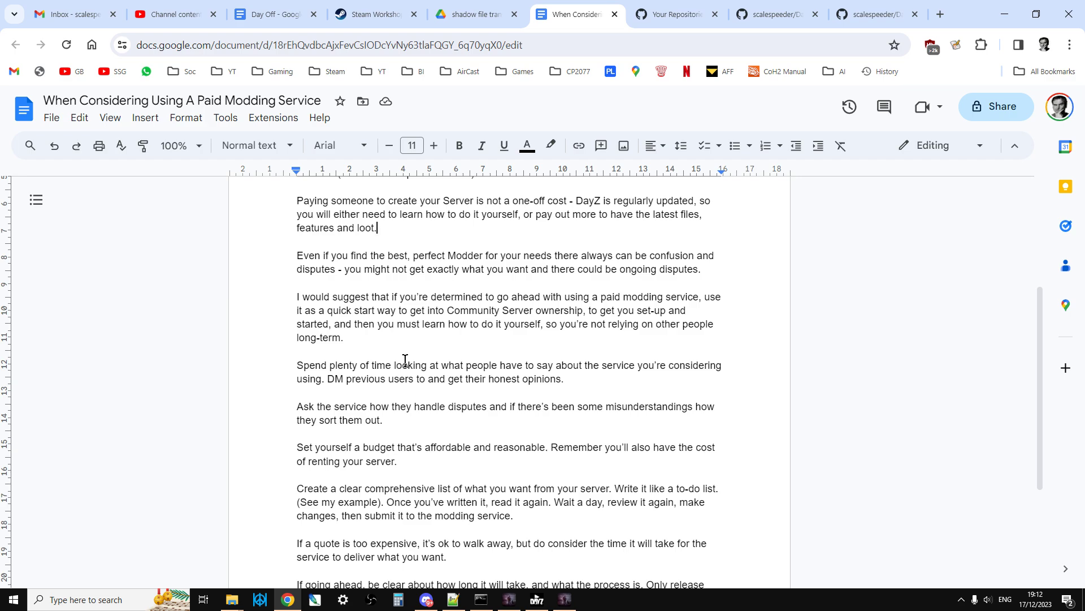
scroll("down", 3)
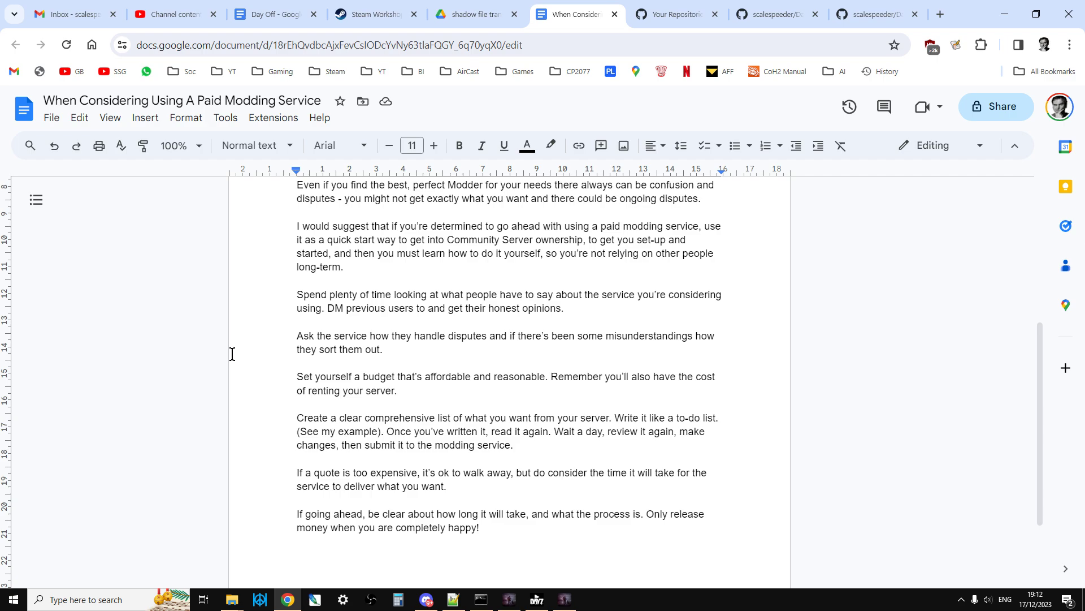
mouse_move(258, 356)
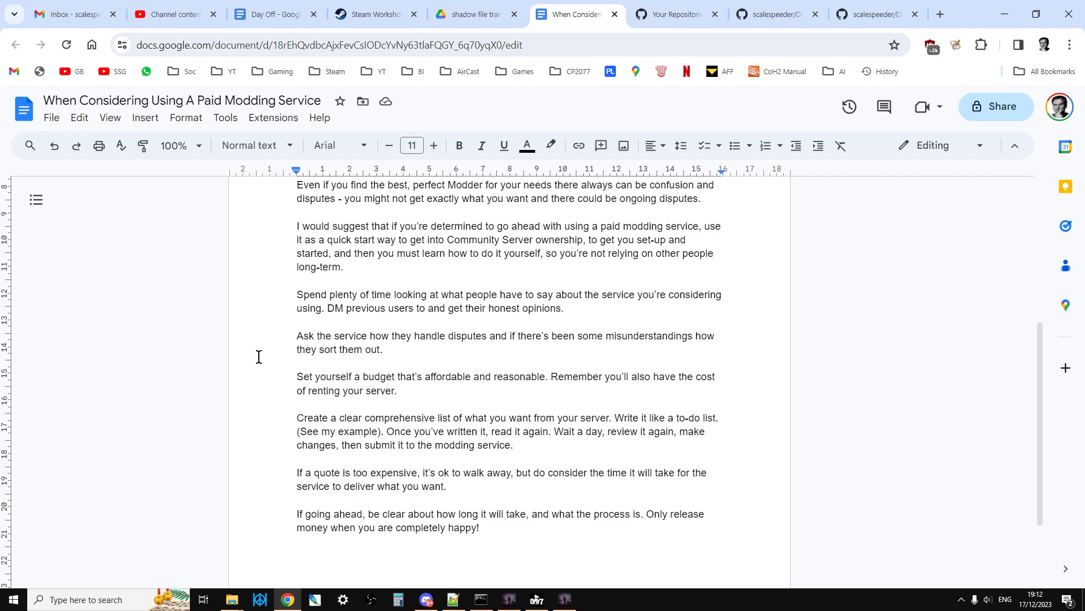
scroll("down", 3)
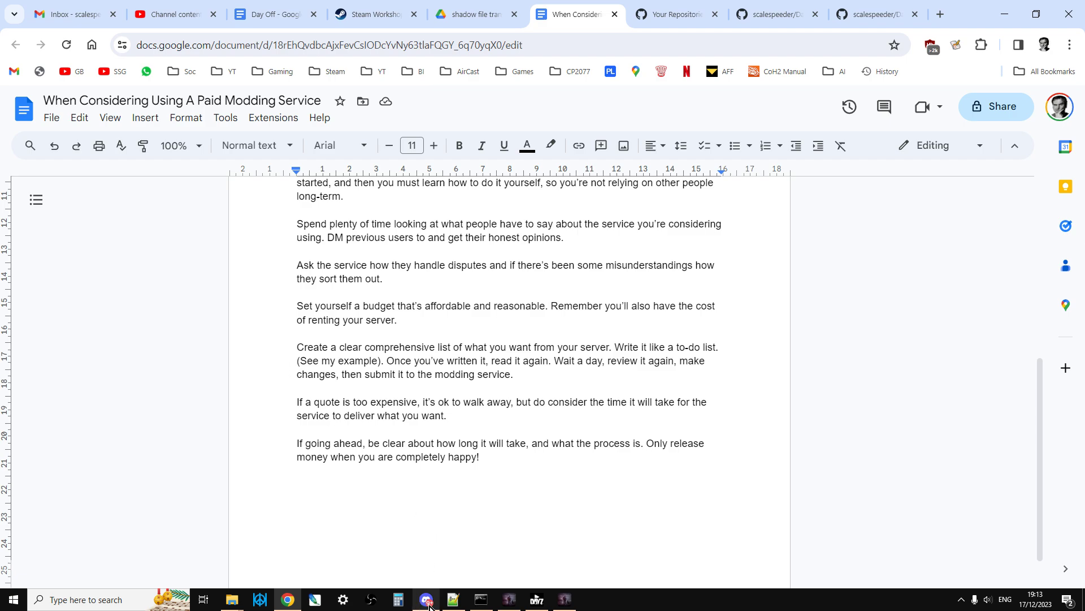
Step: Switch to the DayZ Services Discord #reviews channel and scroll through the testimonials
left_click(425, 600)
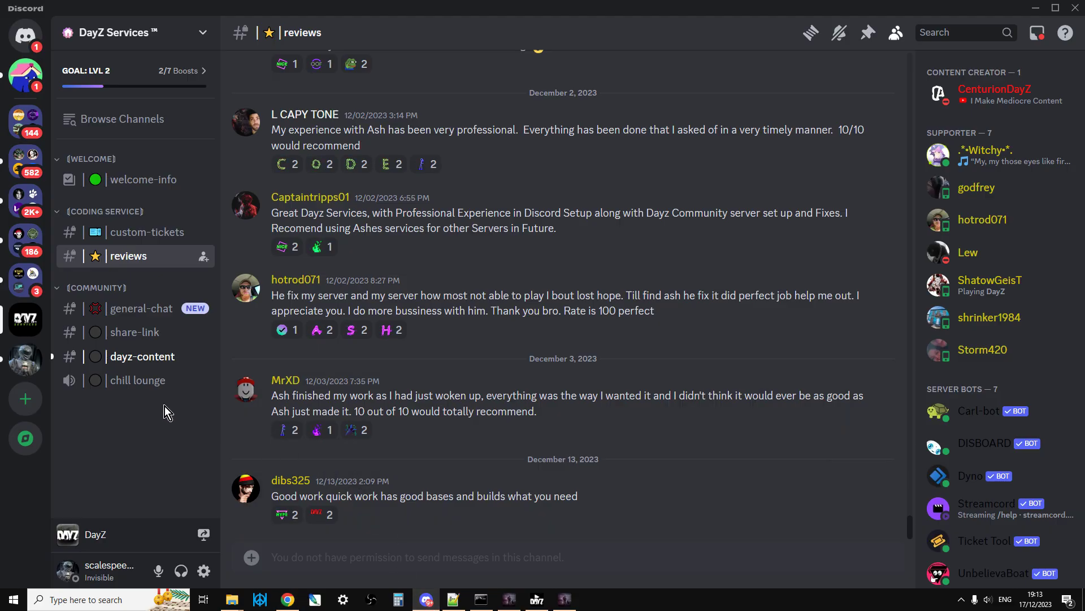
mouse_move(148, 308)
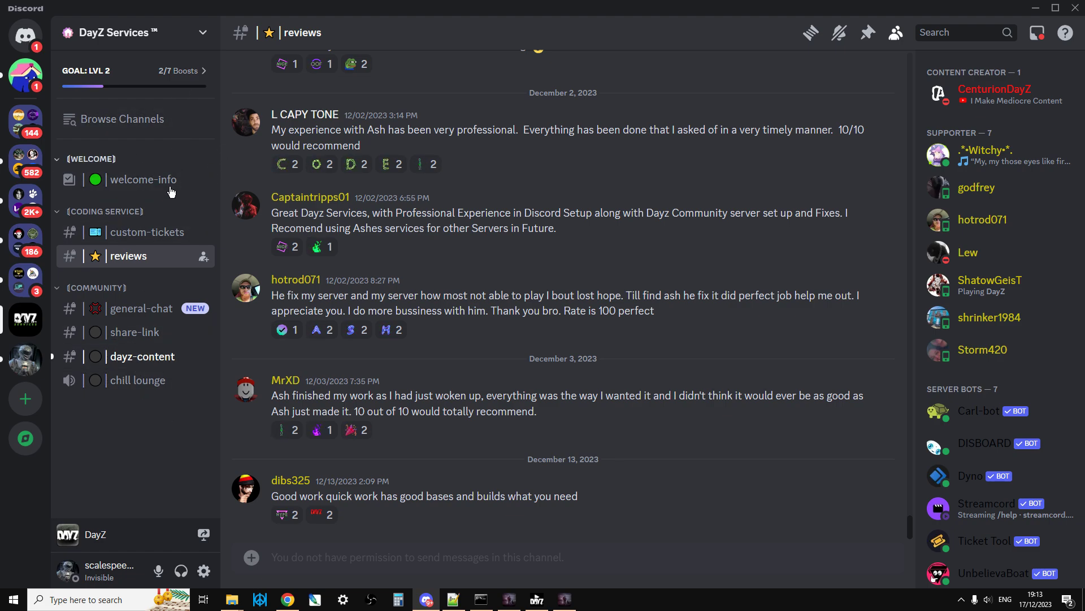
mouse_move(132, 262)
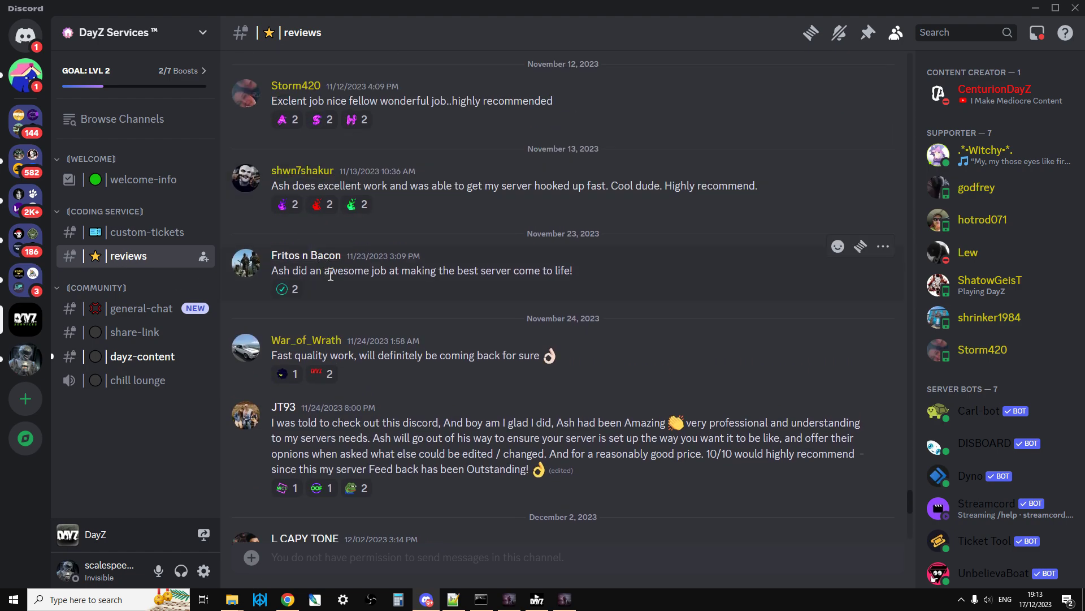
scroll("down", 3)
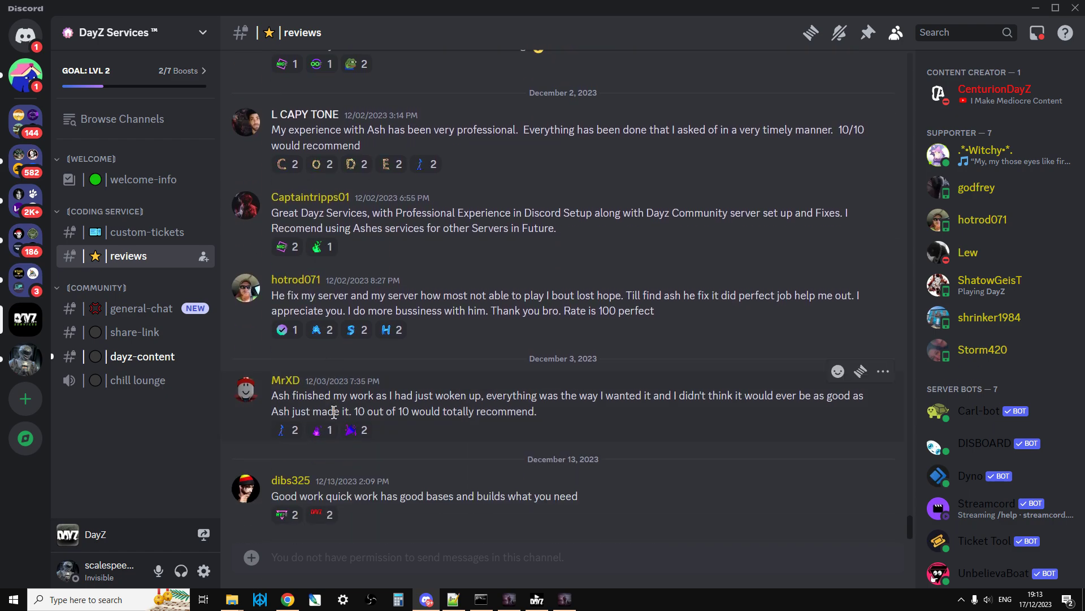
mouse_move(176, 265)
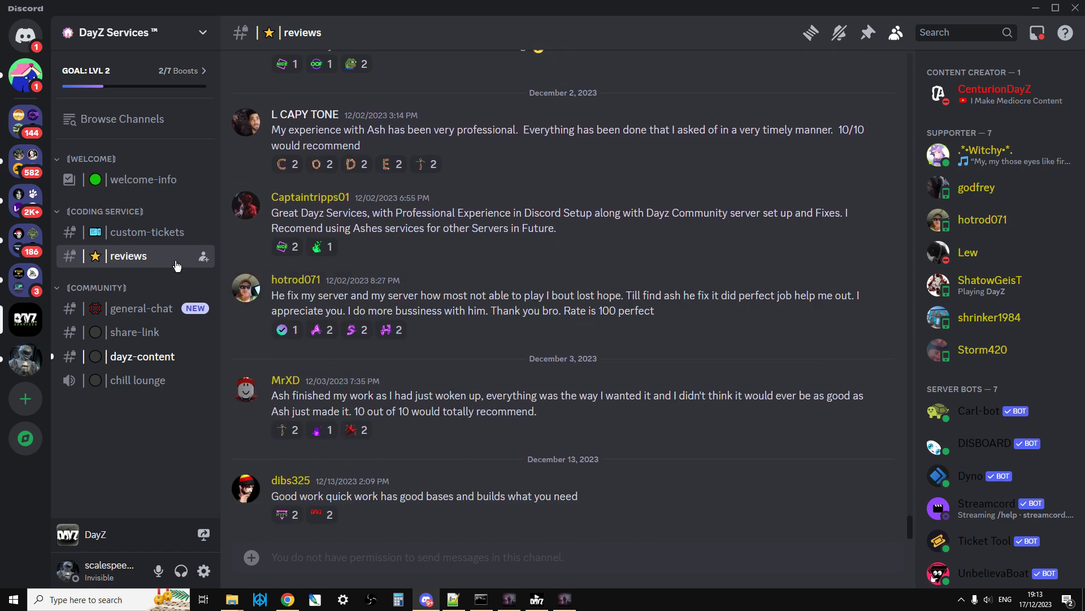
Step: Show the #custom-tickets channel's XML Coding and Discord Setup ticket embeds
left_click(147, 232)
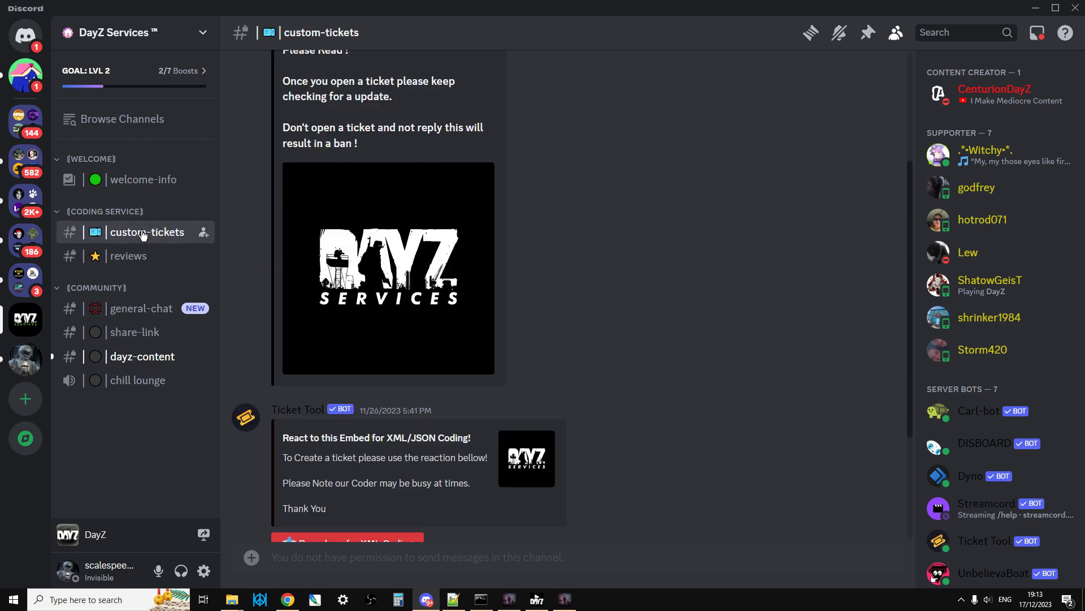
scroll("down", 3)
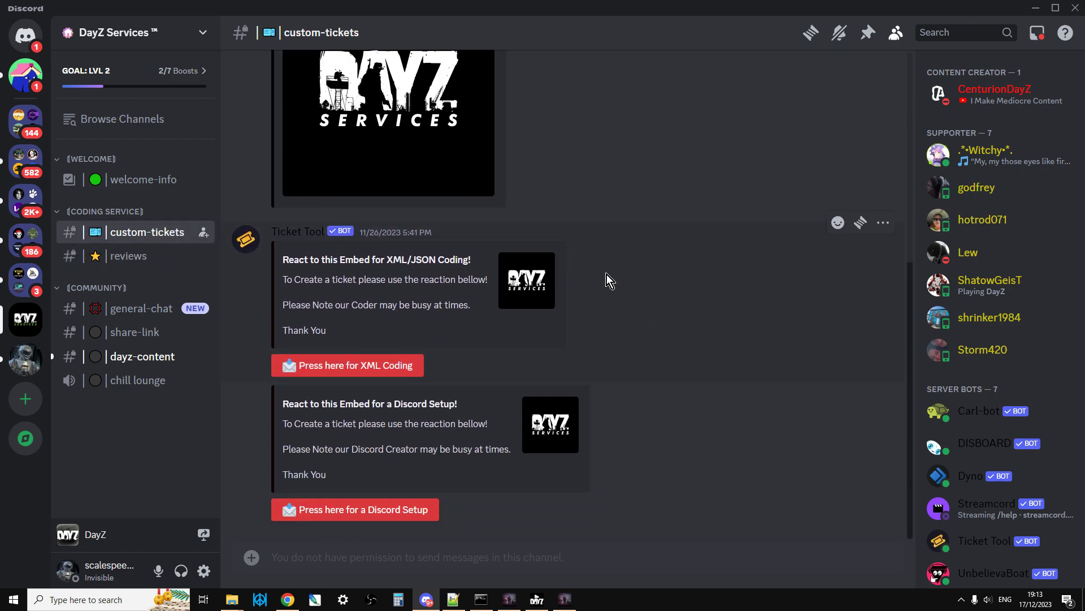
mouse_move(434, 273)
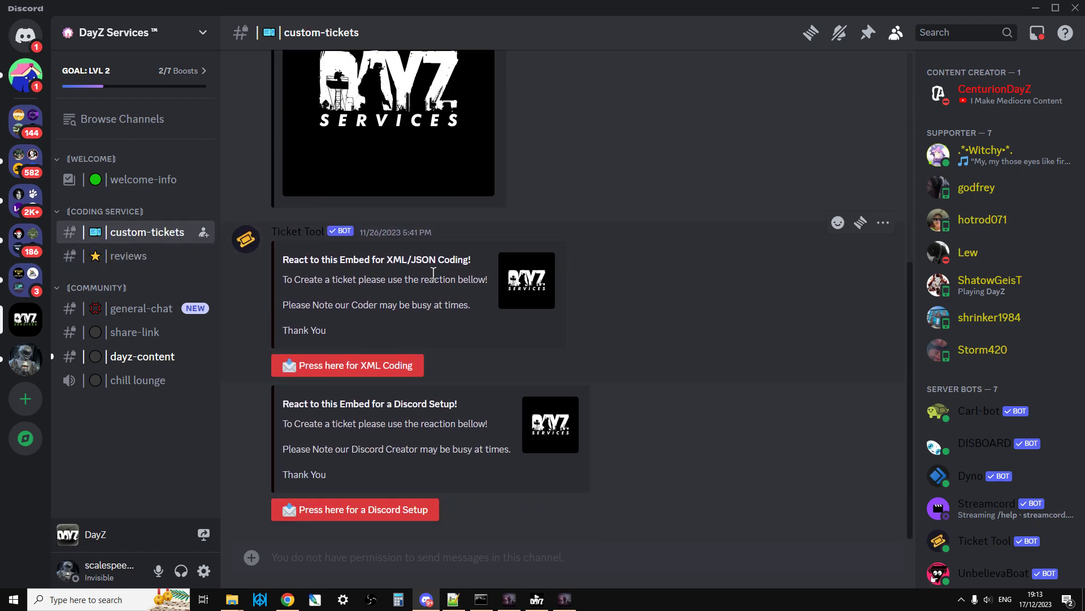
mouse_move(638, 311)
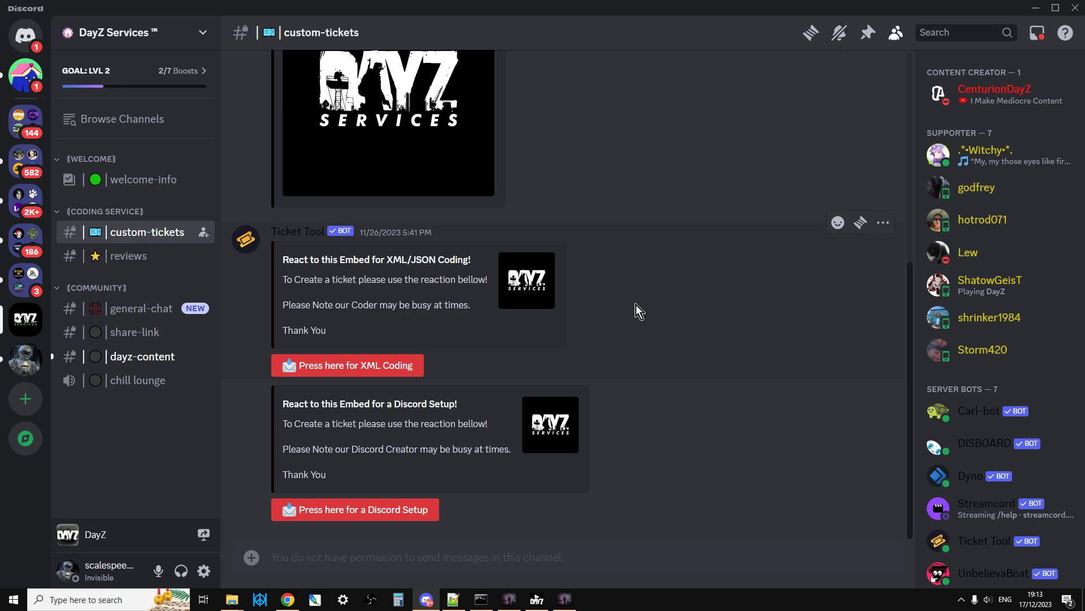